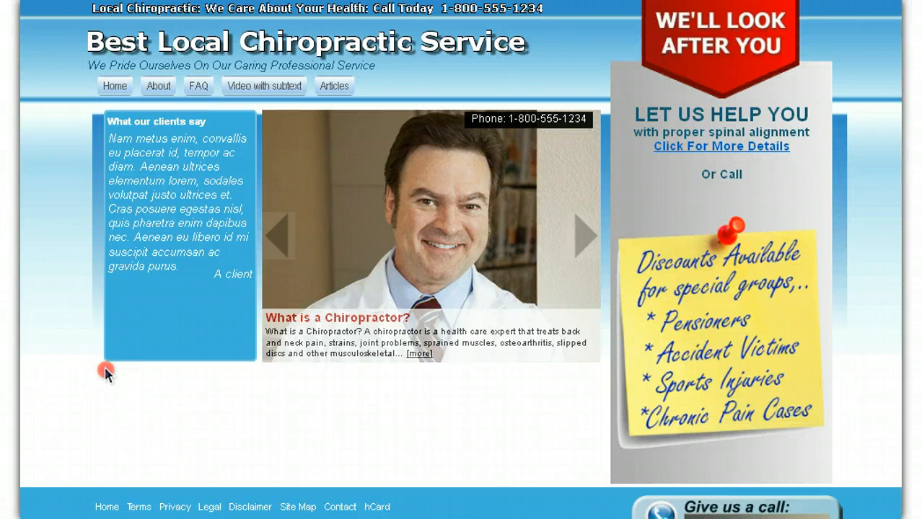
Step: Switch the Home page editor to HTML view and review the source markup down to the Excerpt line
drag(104, 373, 248, 447)
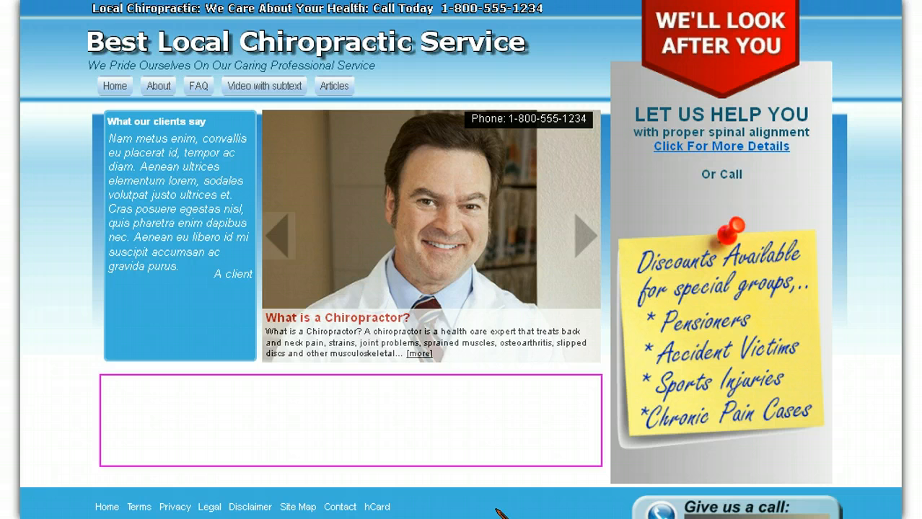
mouse_move(656, 165)
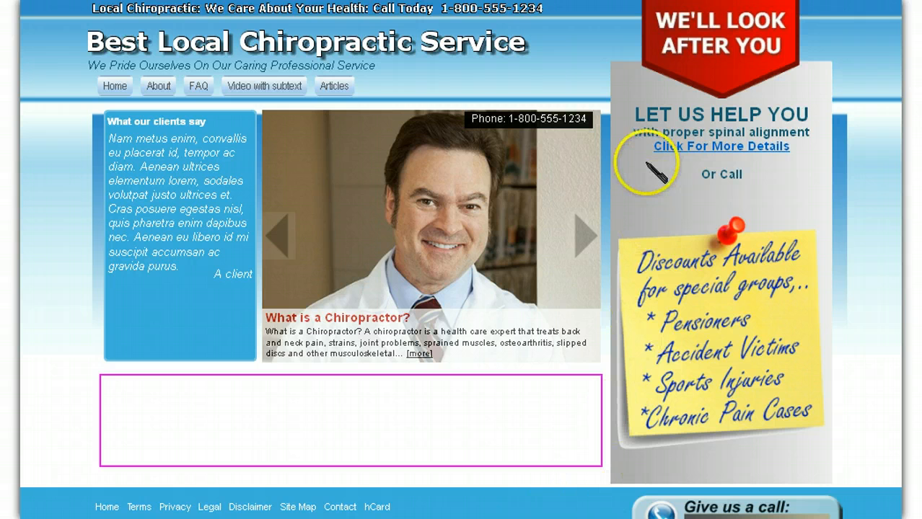
mouse_move(786, 433)
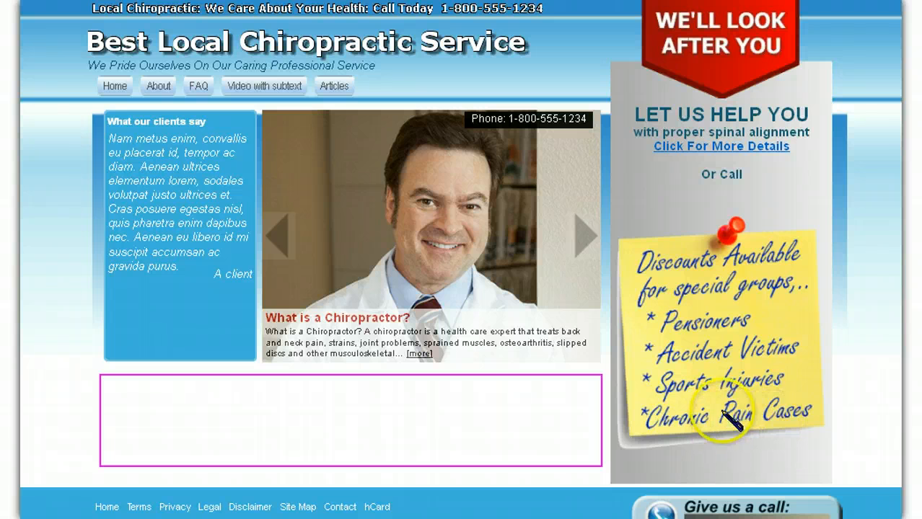
mouse_move(685, 298)
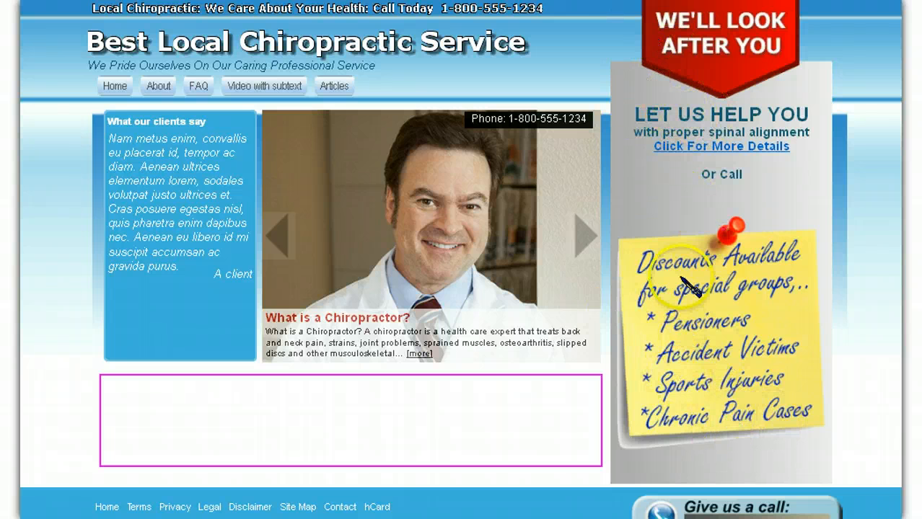
mouse_move(737, 461)
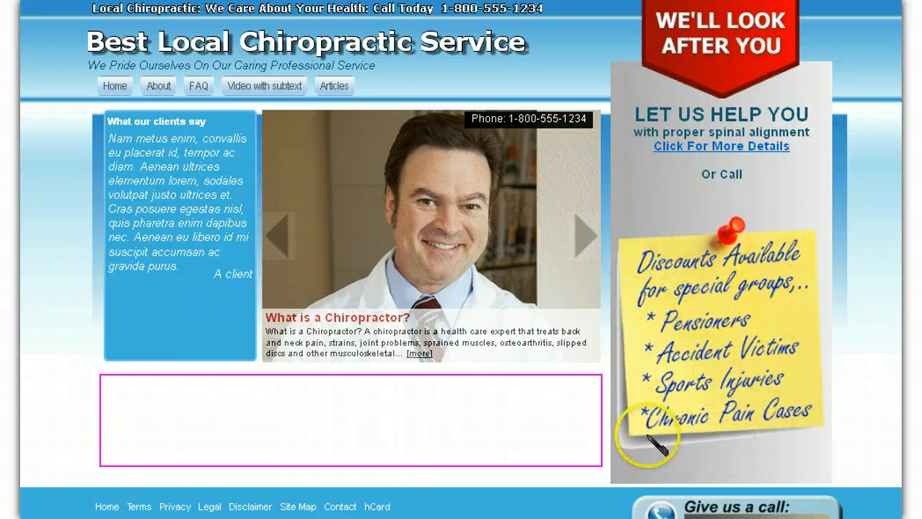
mouse_move(733, 372)
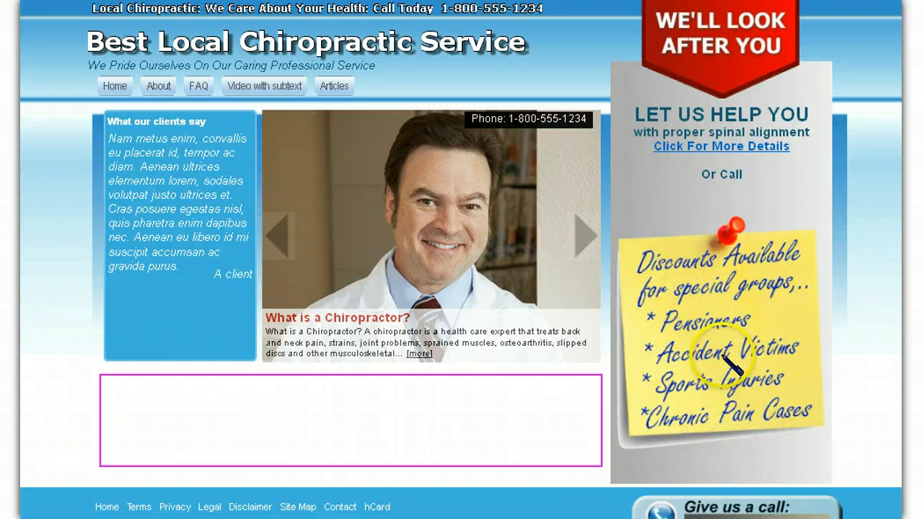
mouse_move(830, 490)
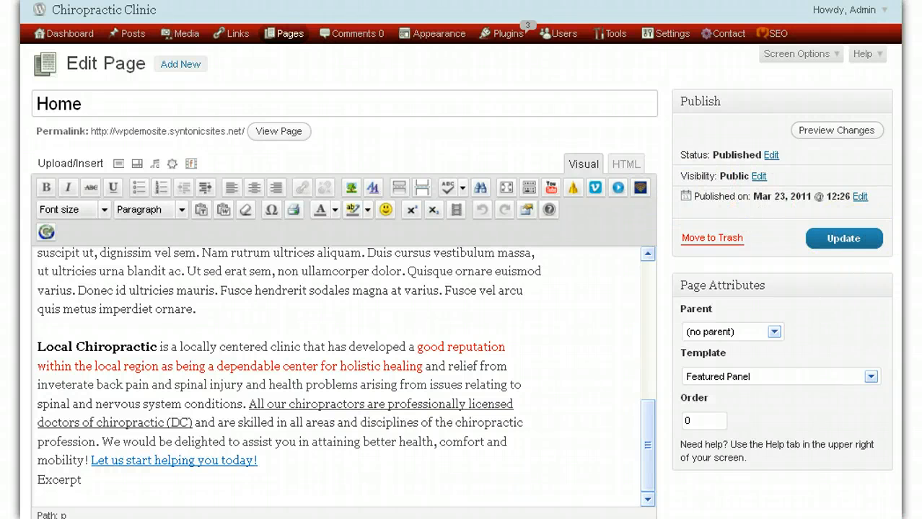
scroll(down, 3)
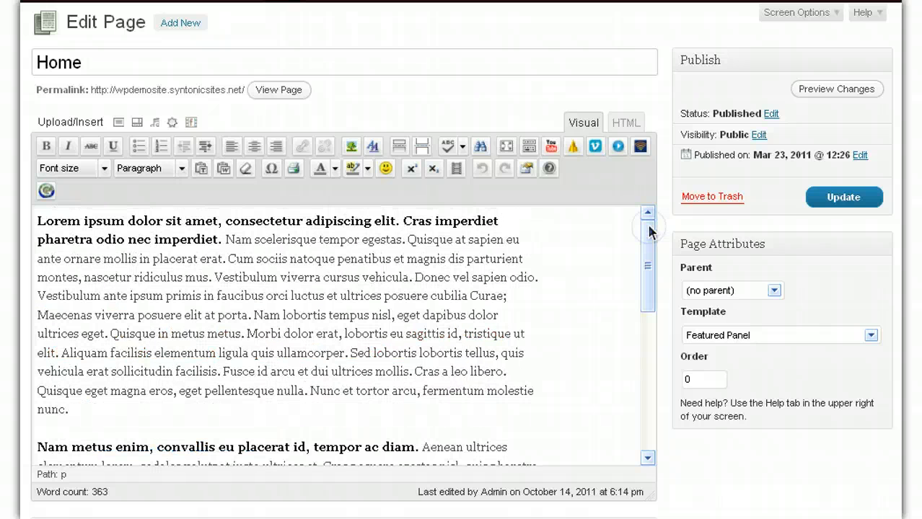
mouse_move(92, 381)
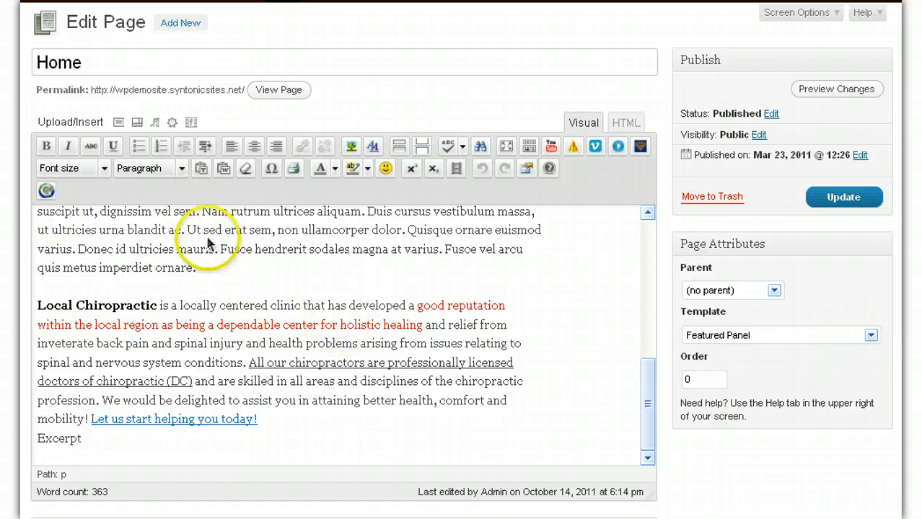
mouse_move(554, 329)
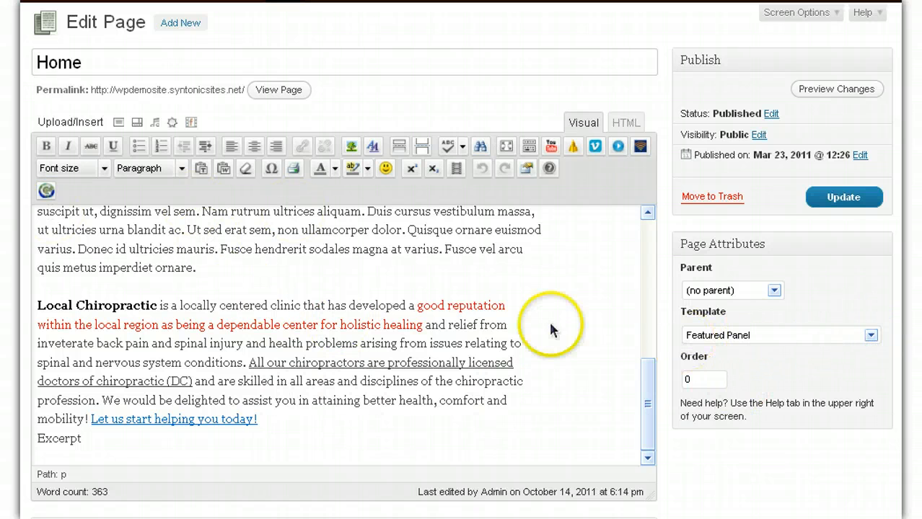
mouse_move(597, 290)
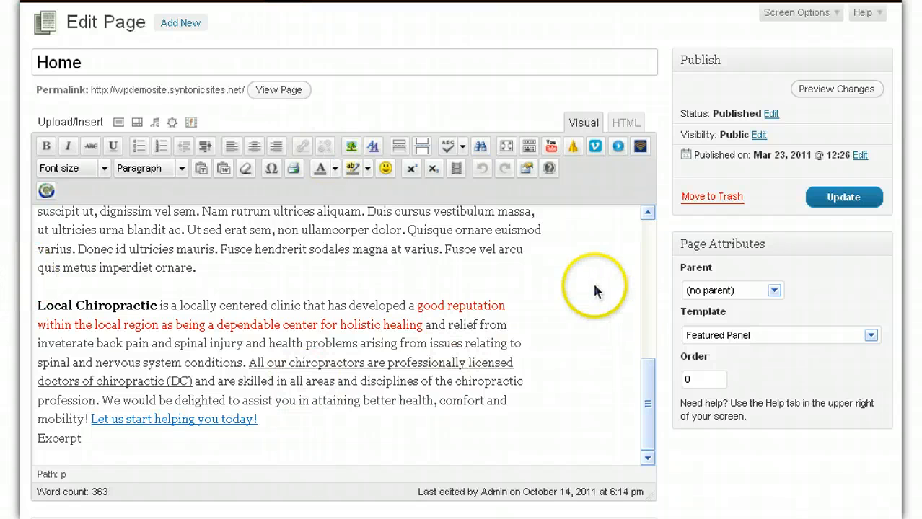
mouse_move(606, 454)
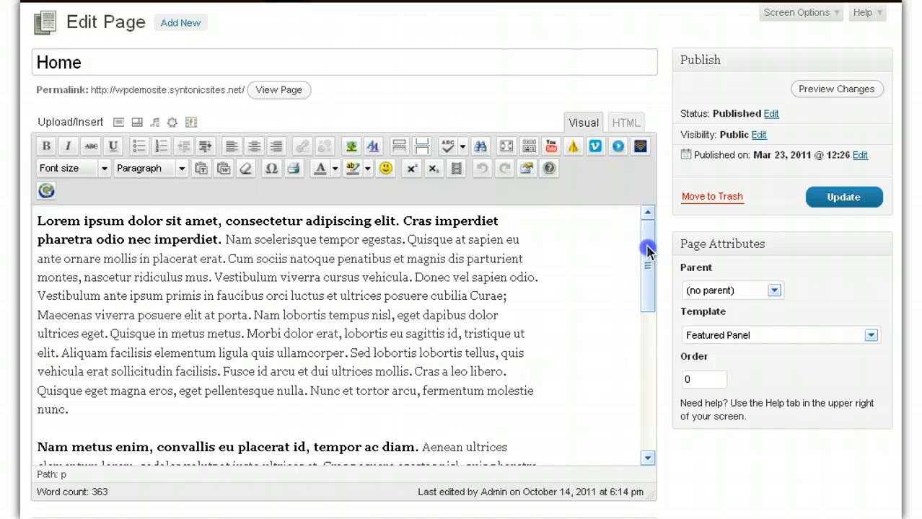
mouse_move(650, 249)
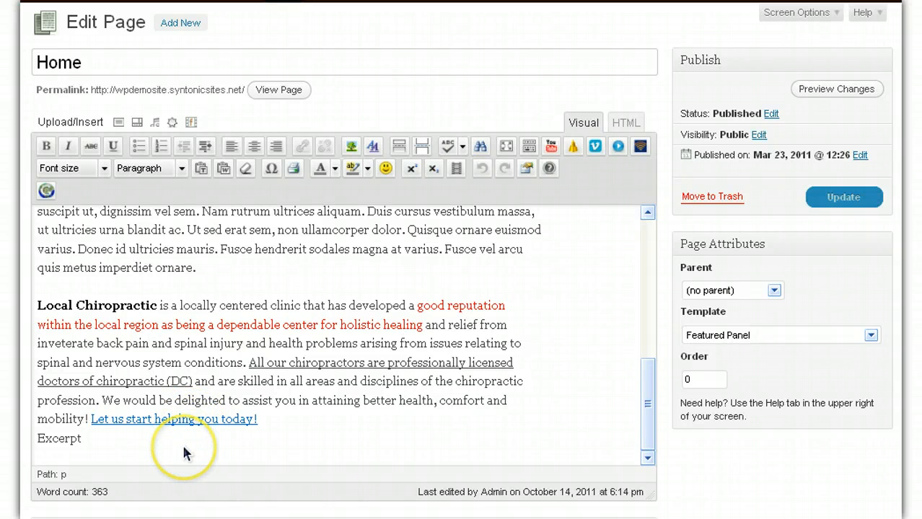
mouse_move(137, 325)
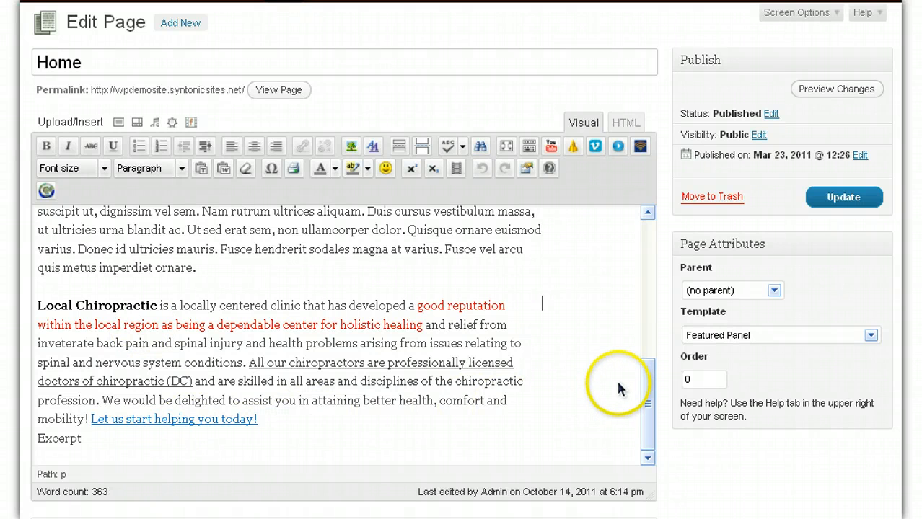
mouse_move(626, 292)
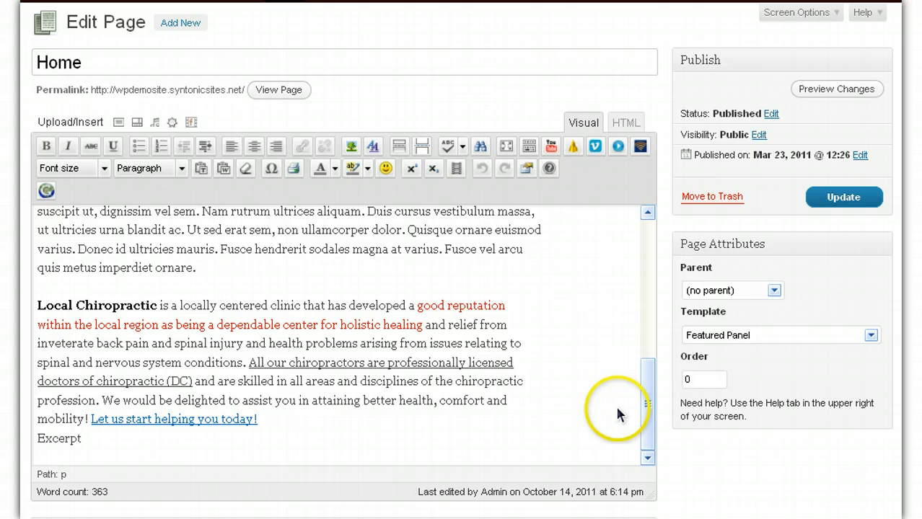
mouse_move(619, 412)
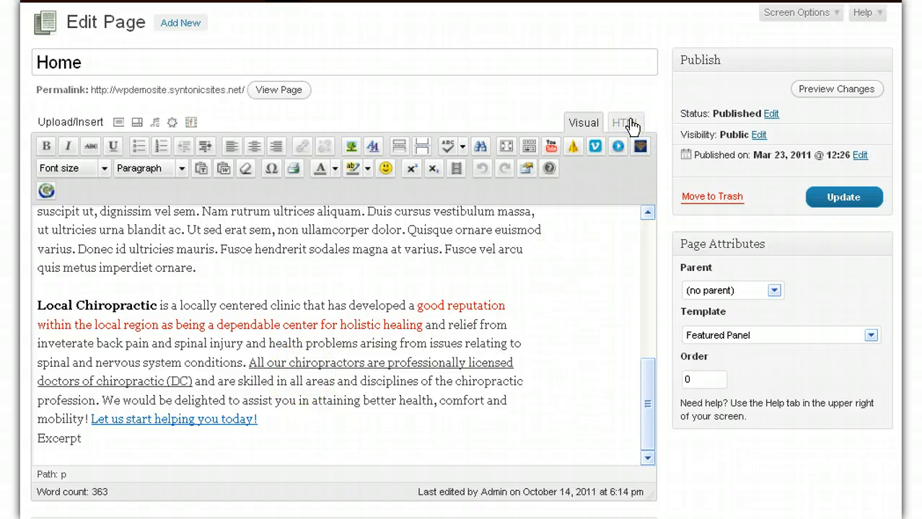
click(626, 122)
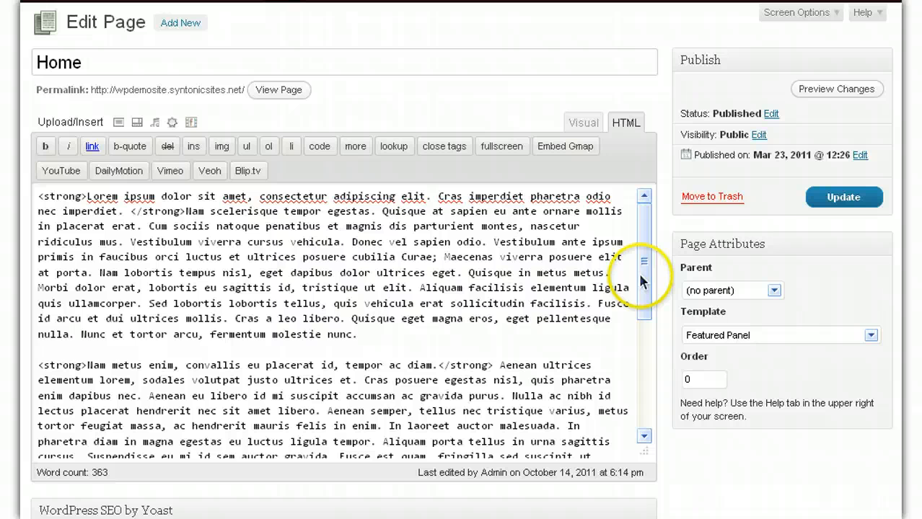
scroll(down, 3)
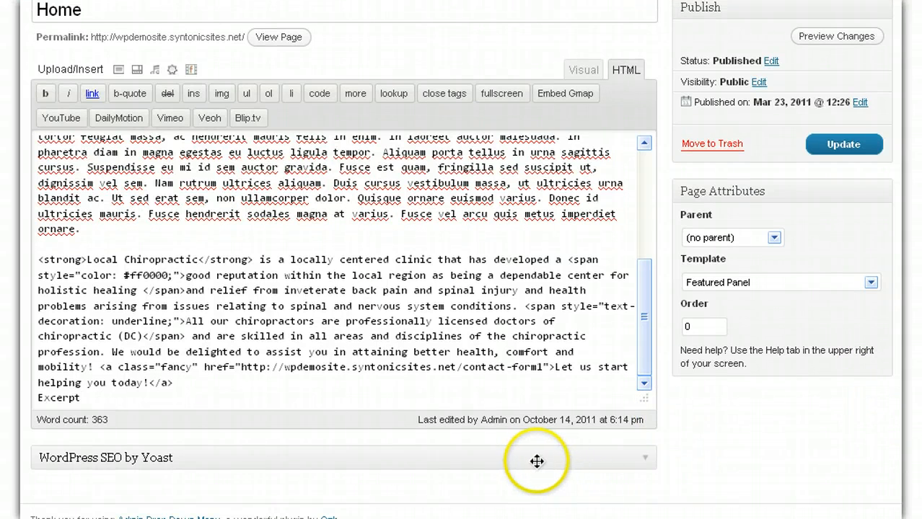
mouse_move(168, 467)
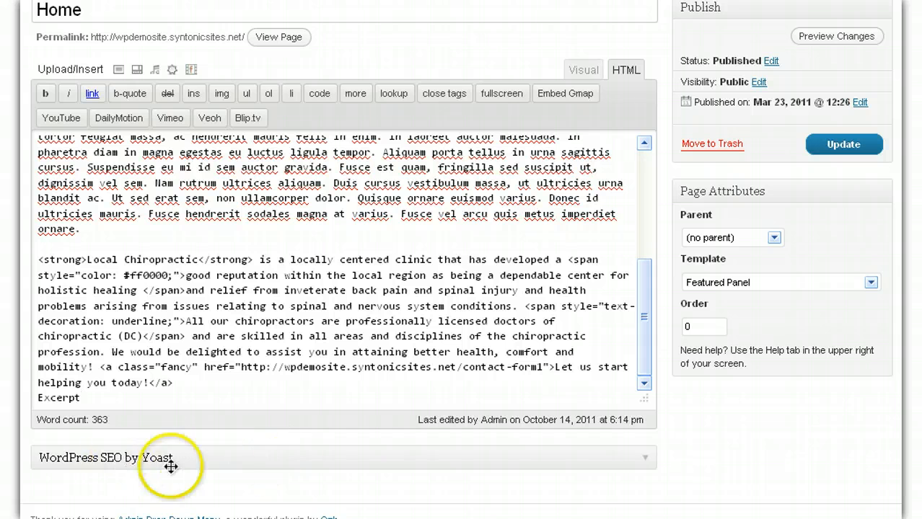
mouse_move(174, 453)
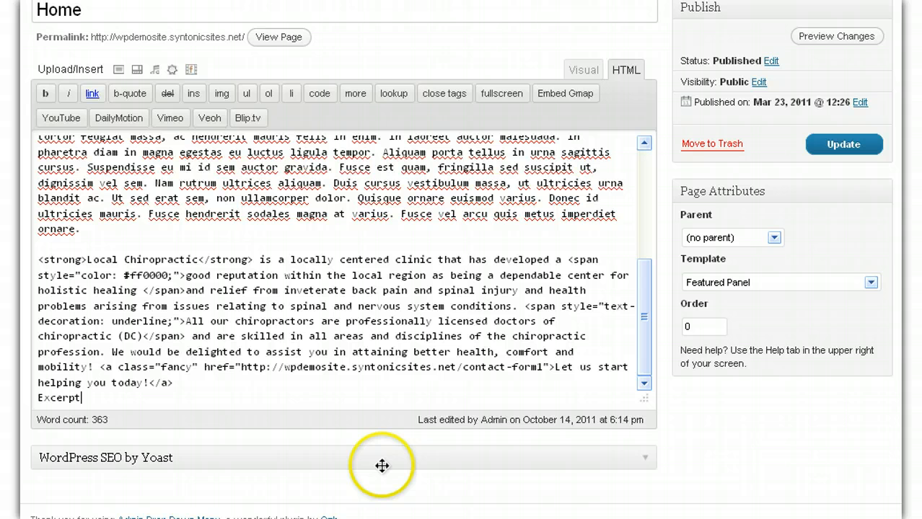
mouse_move(381, 459)
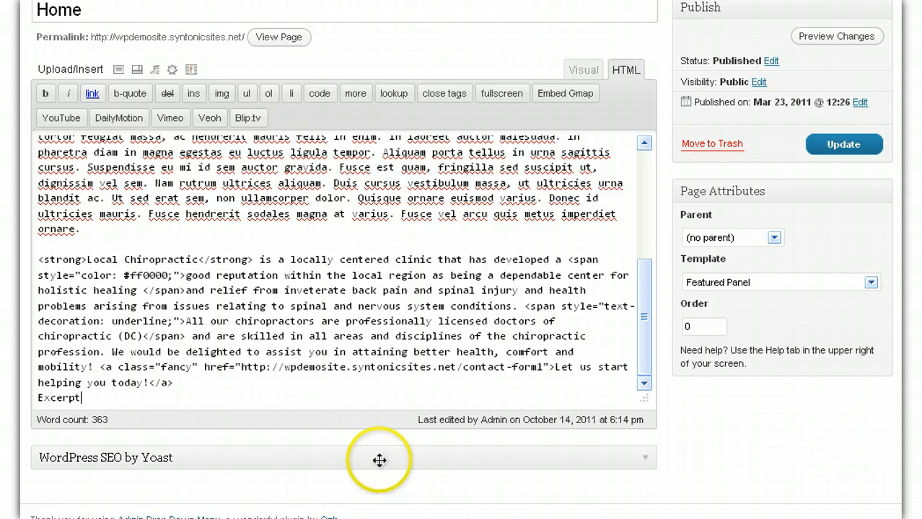
mouse_move(811, 443)
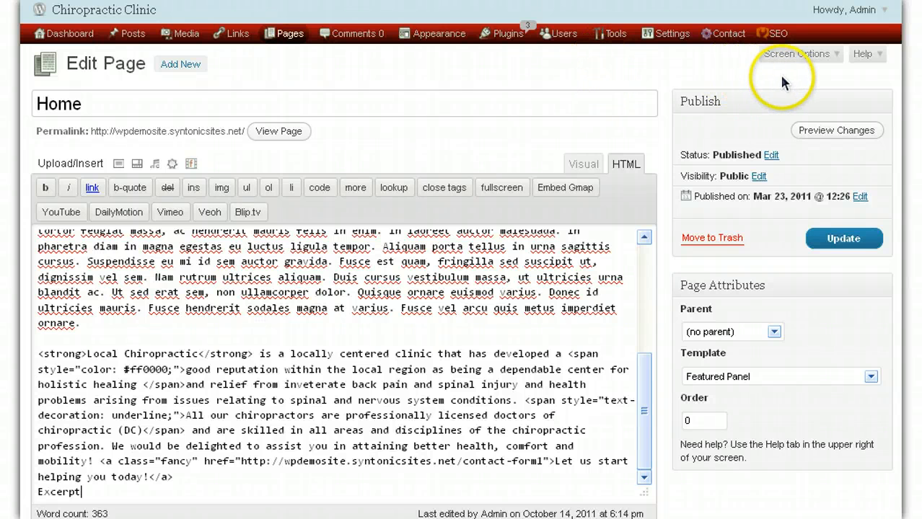
mouse_move(820, 75)
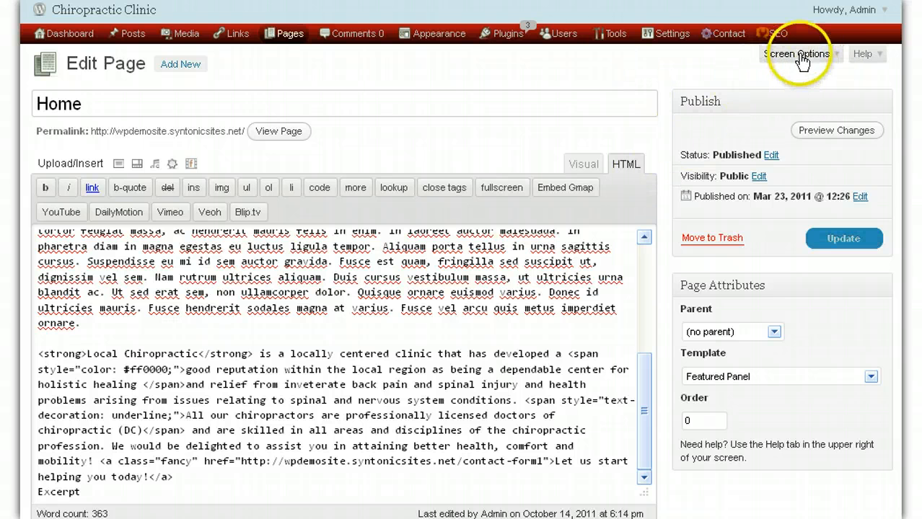
mouse_move(831, 60)
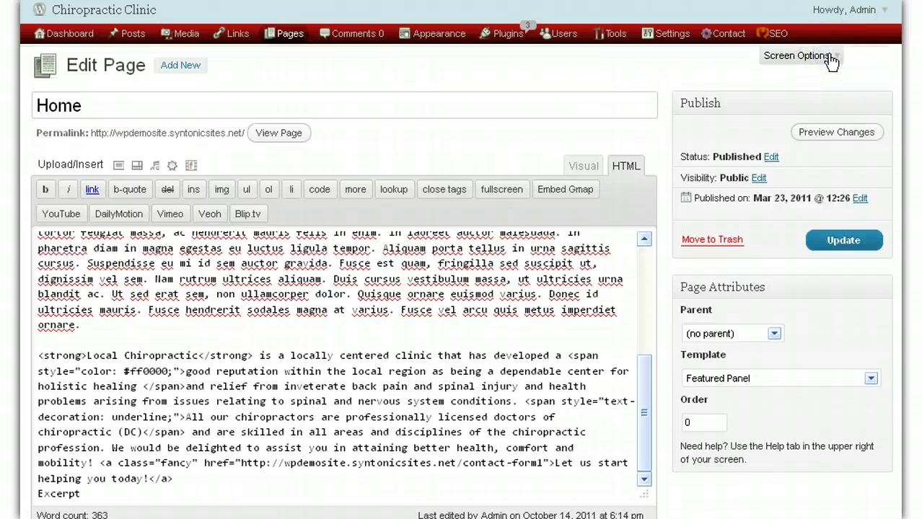
Step: Enable the Custom Fields panel from Screen Options on the Edit Page screen
click(797, 55)
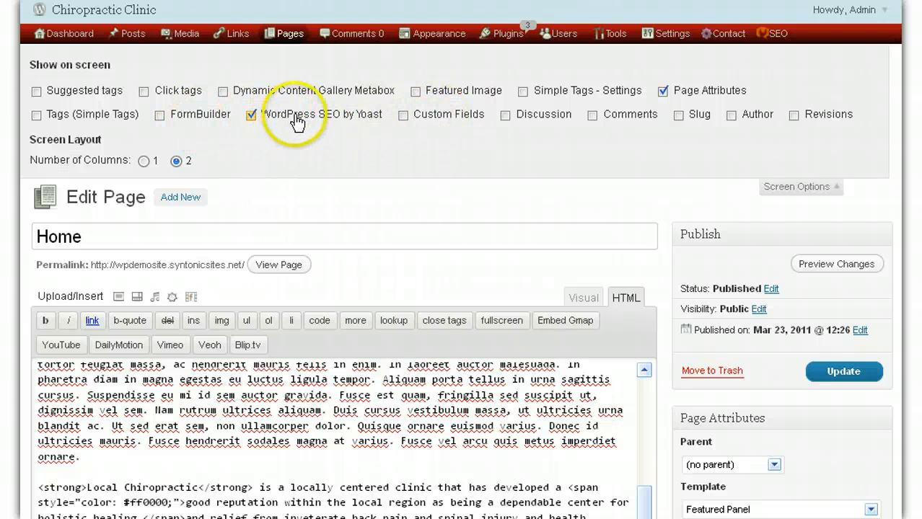
mouse_move(361, 124)
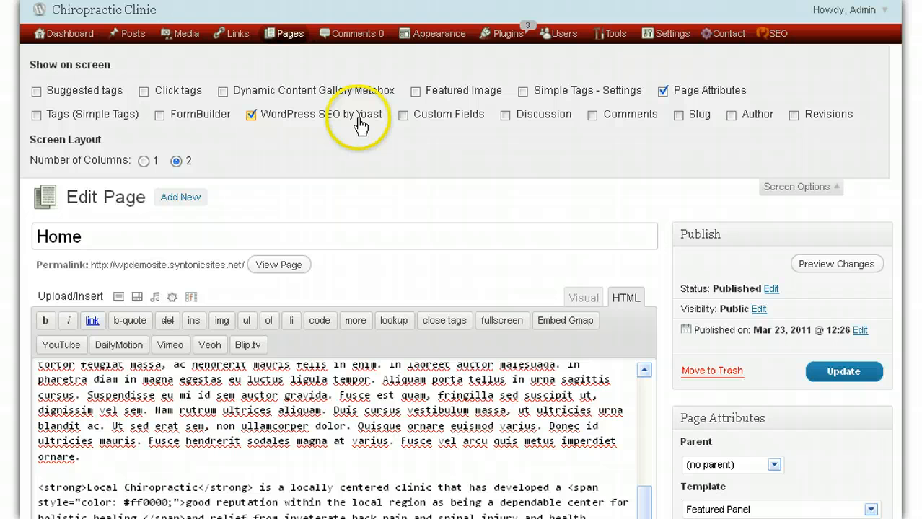
mouse_move(357, 123)
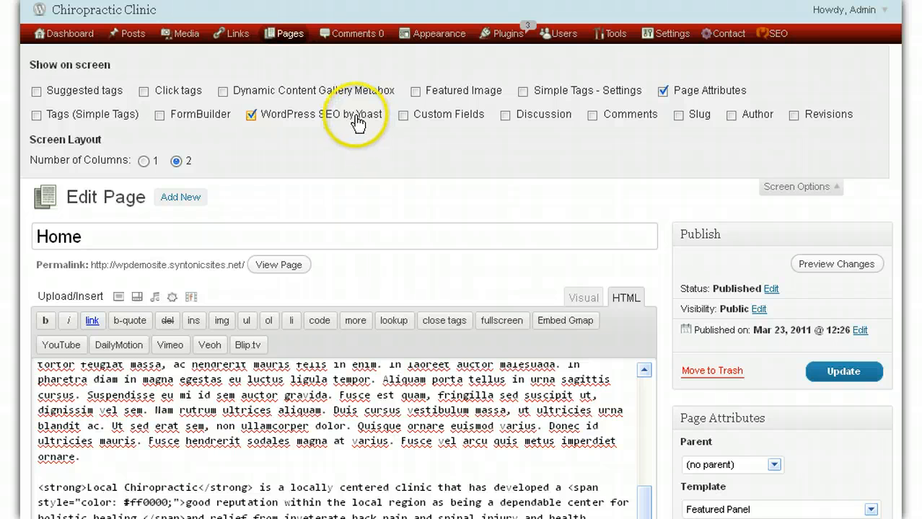
mouse_move(359, 127)
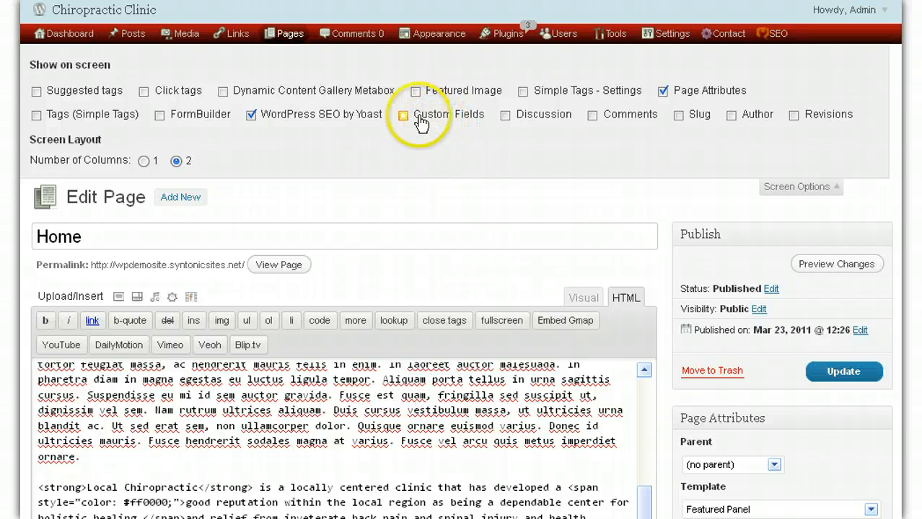
click(401, 114)
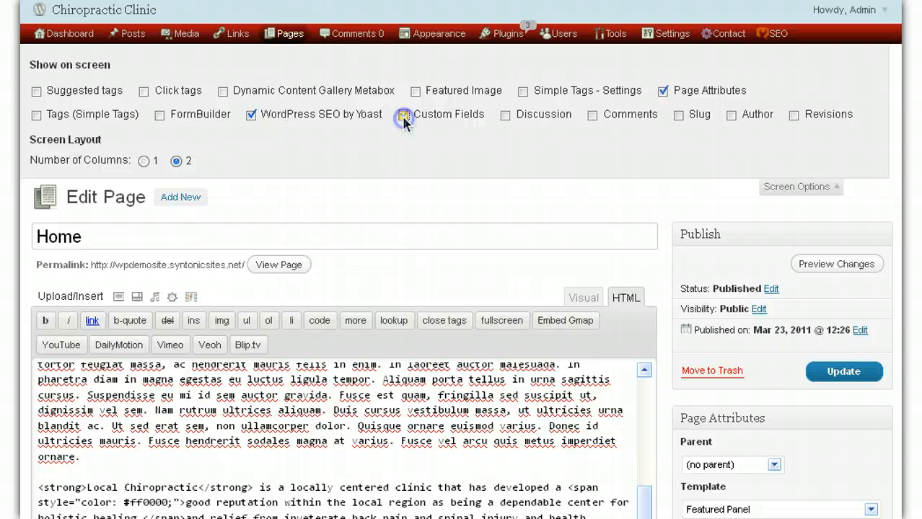
click(403, 114)
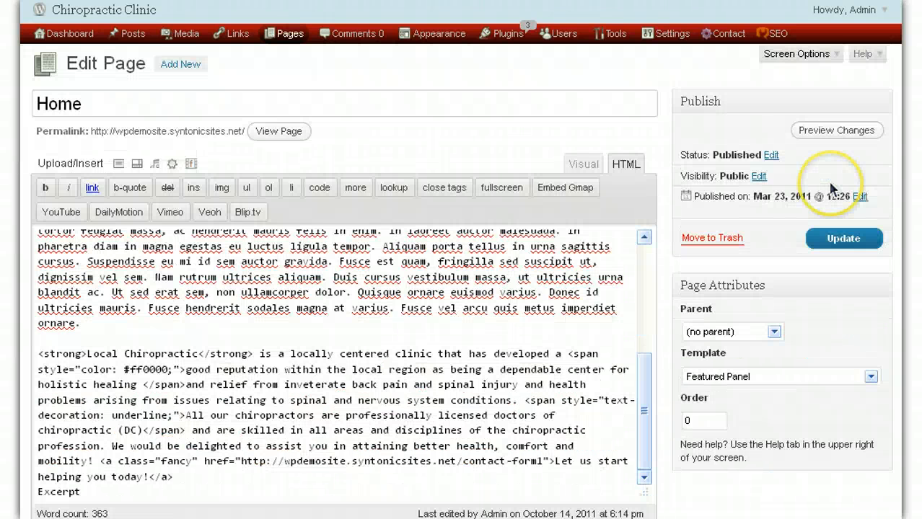
Step: Scroll down the Edit Page screen to reach the Custom Fields meta box
scroll(down, 3)
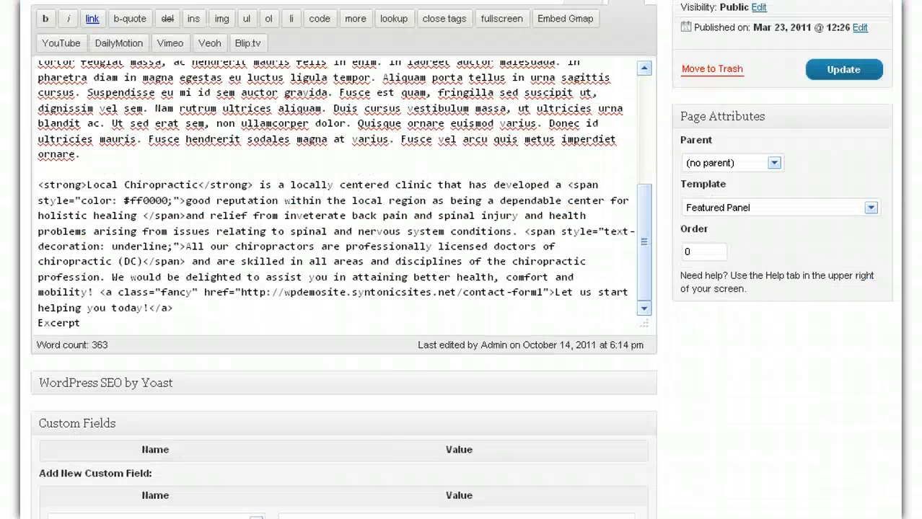
scroll(down, 3)
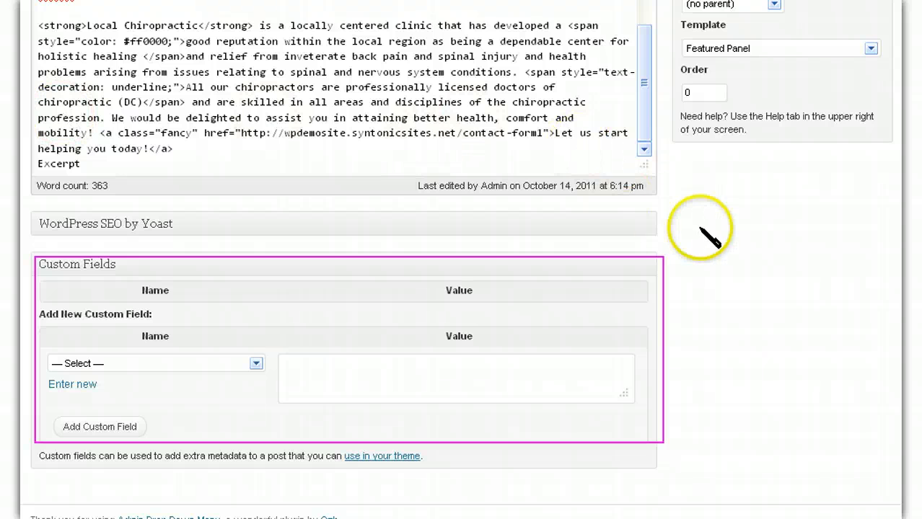
mouse_move(680, 225)
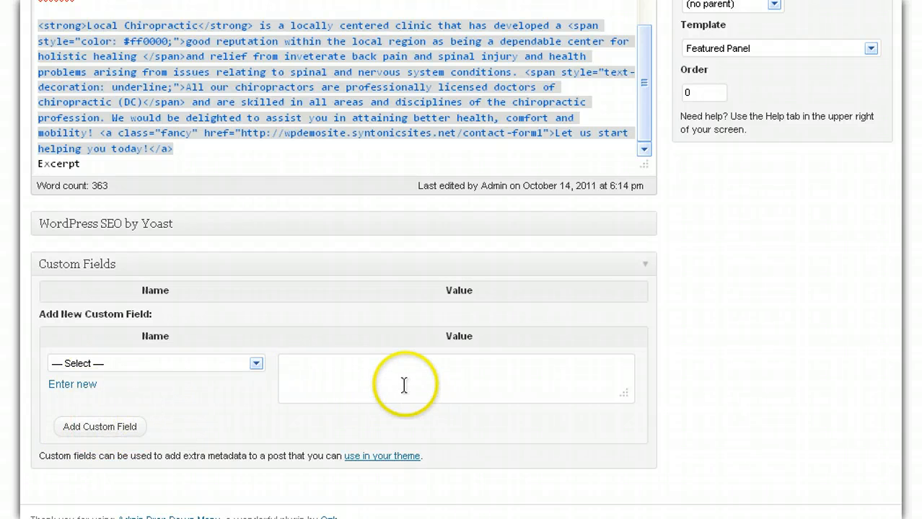
Step: Add a custom field named 'text' with the pasted Local Chiropractic HTML paragraph as its value
right_click(404, 384)
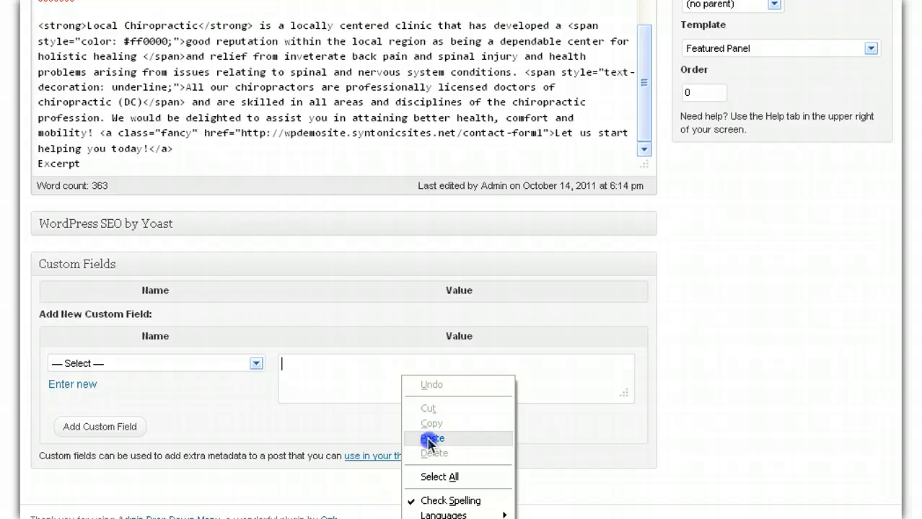
click(430, 438)
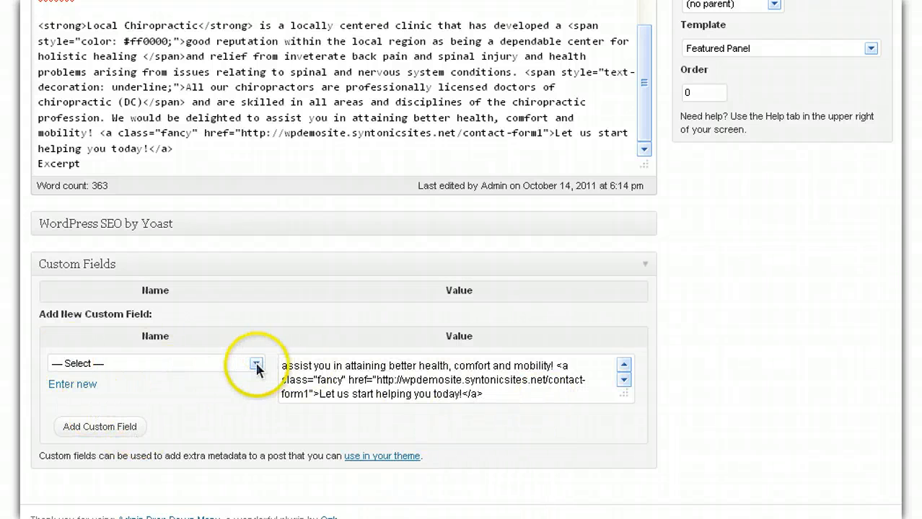
click(256, 364)
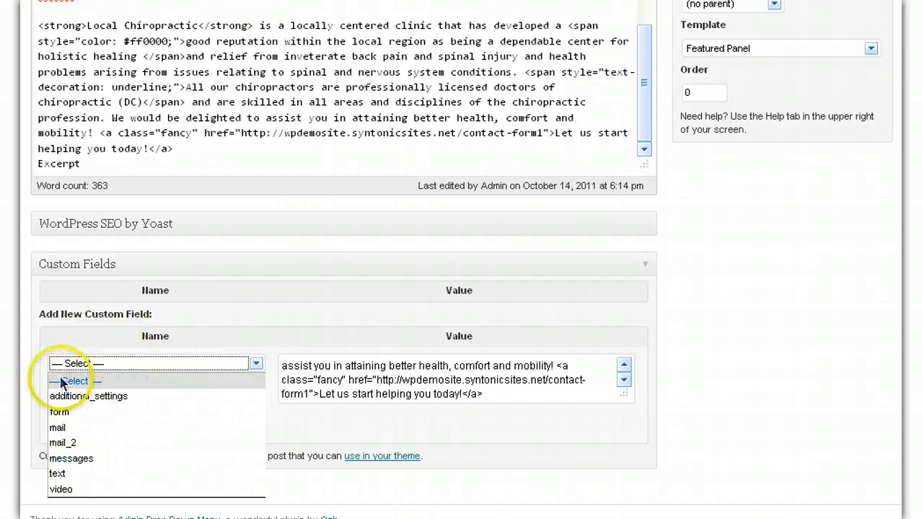
mouse_move(60, 473)
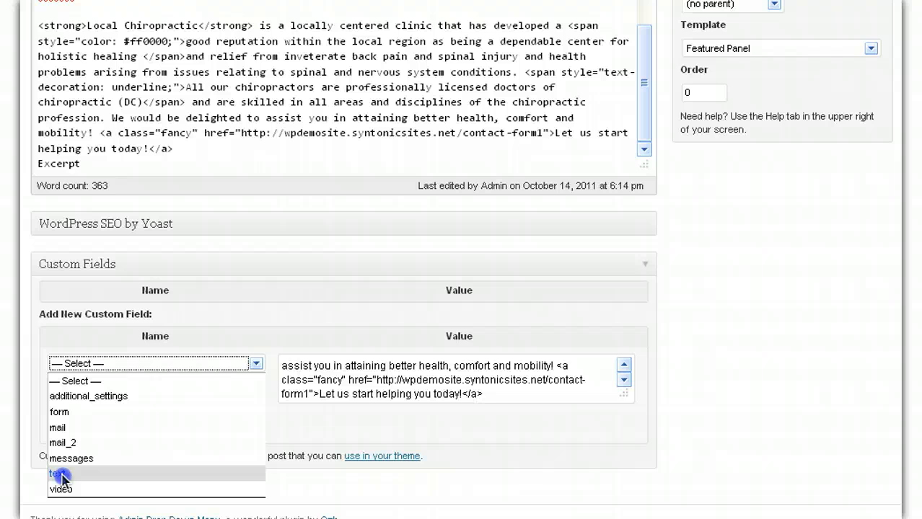
click(57, 473)
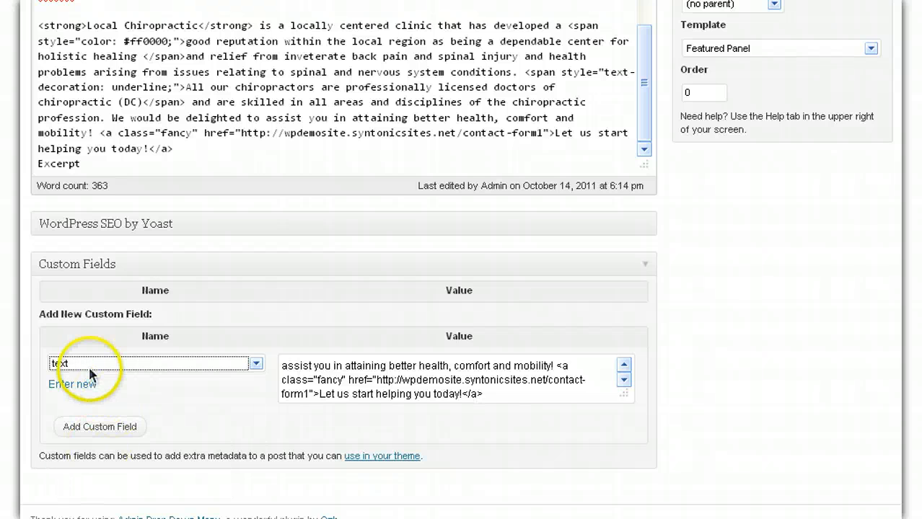
mouse_move(72, 393)
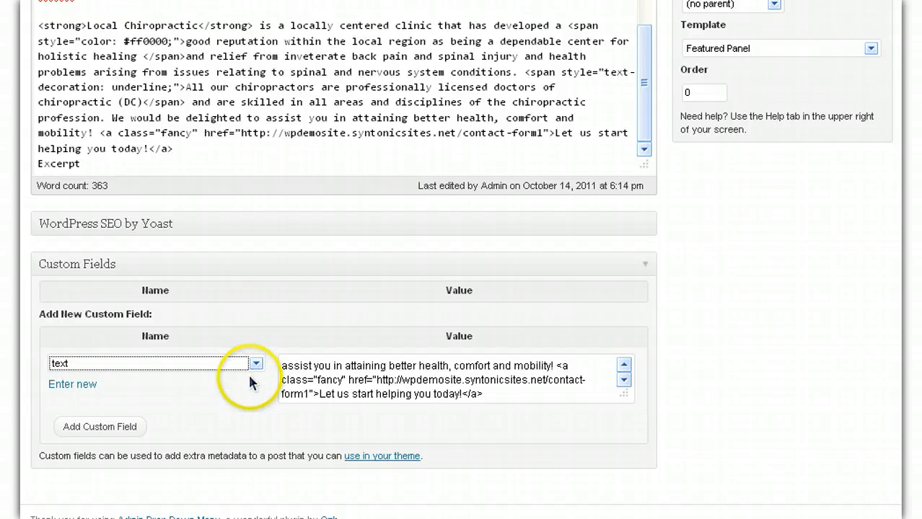
mouse_move(69, 389)
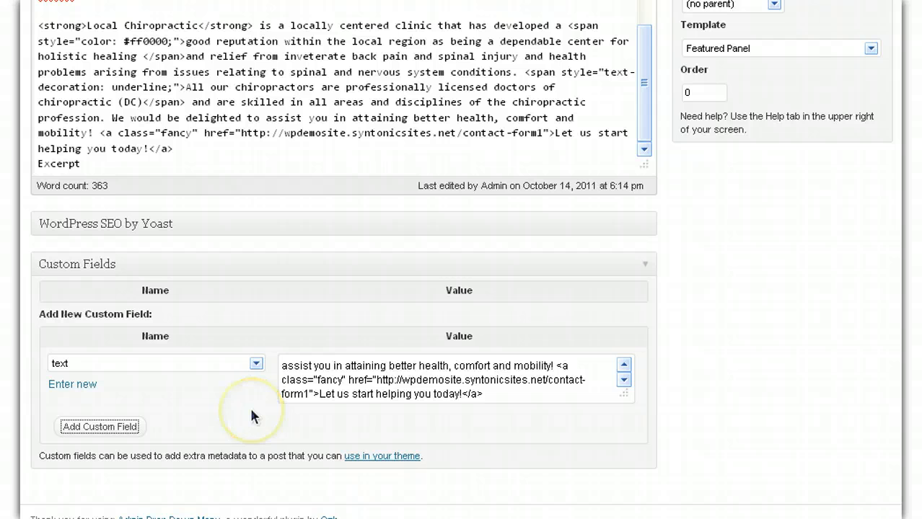
click(100, 427)
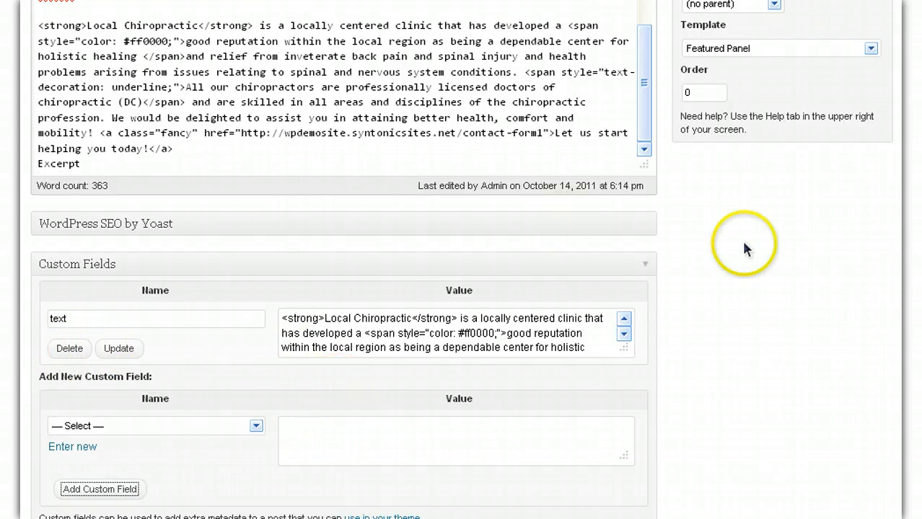
mouse_move(744, 248)
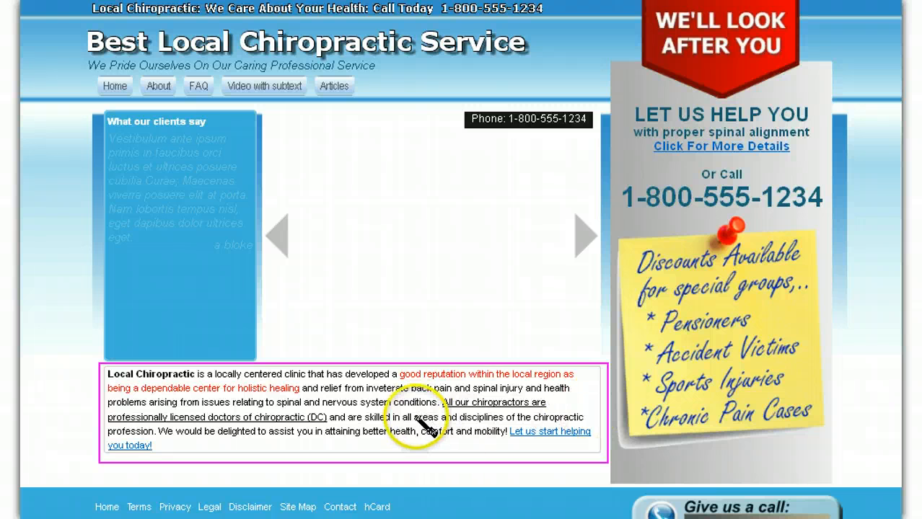
mouse_move(418, 447)
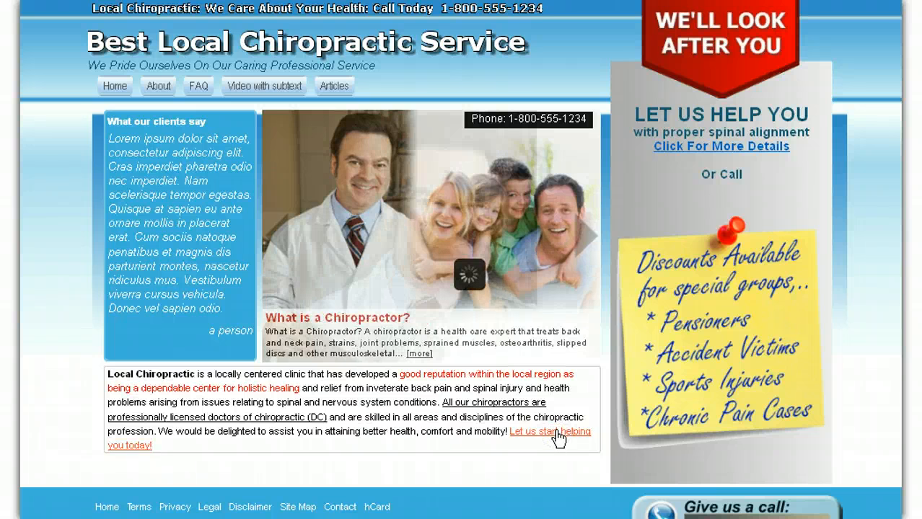
click(552, 442)
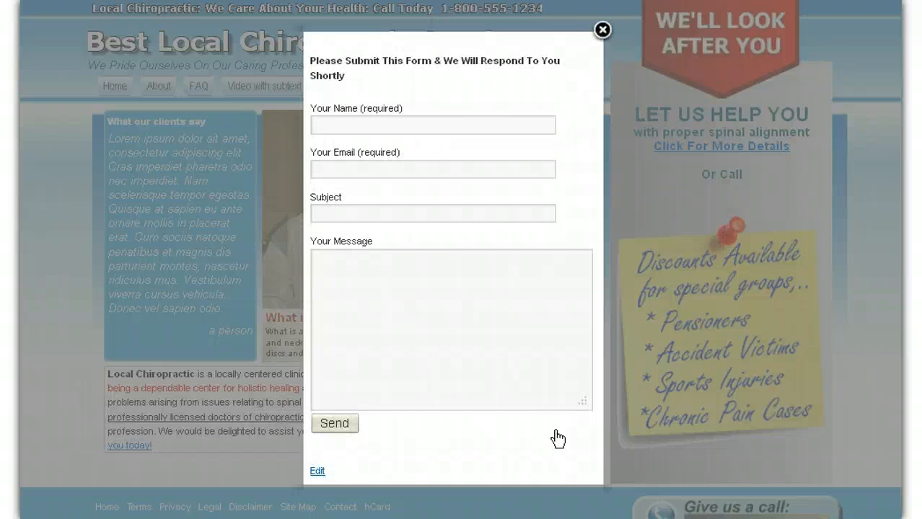
mouse_move(603, 29)
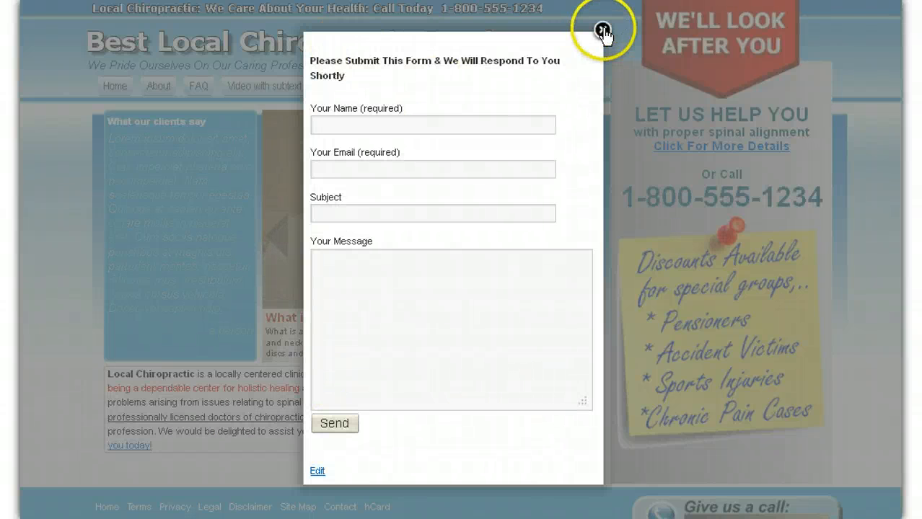
click(603, 27)
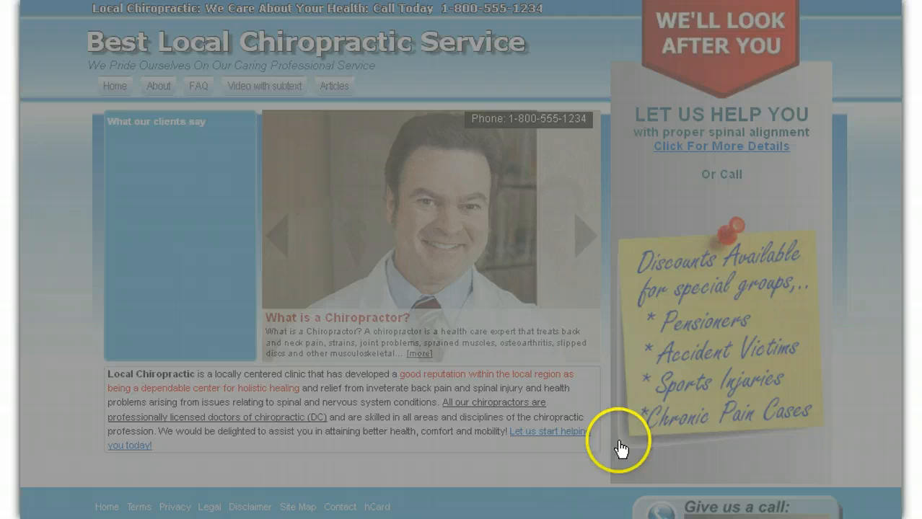